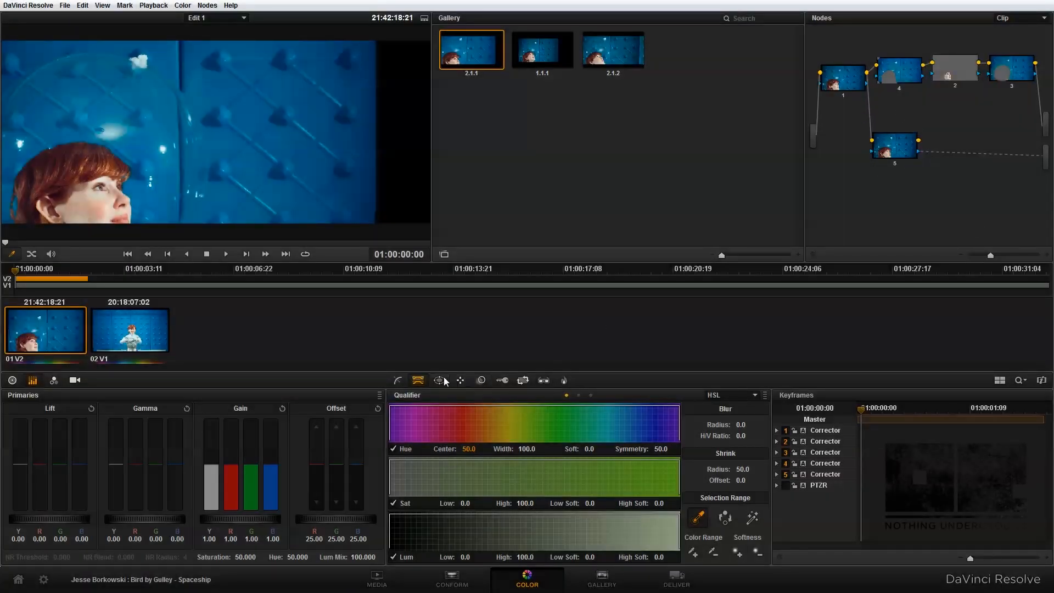
Add a rectangular power window on the close-up shot.
click(439, 380)
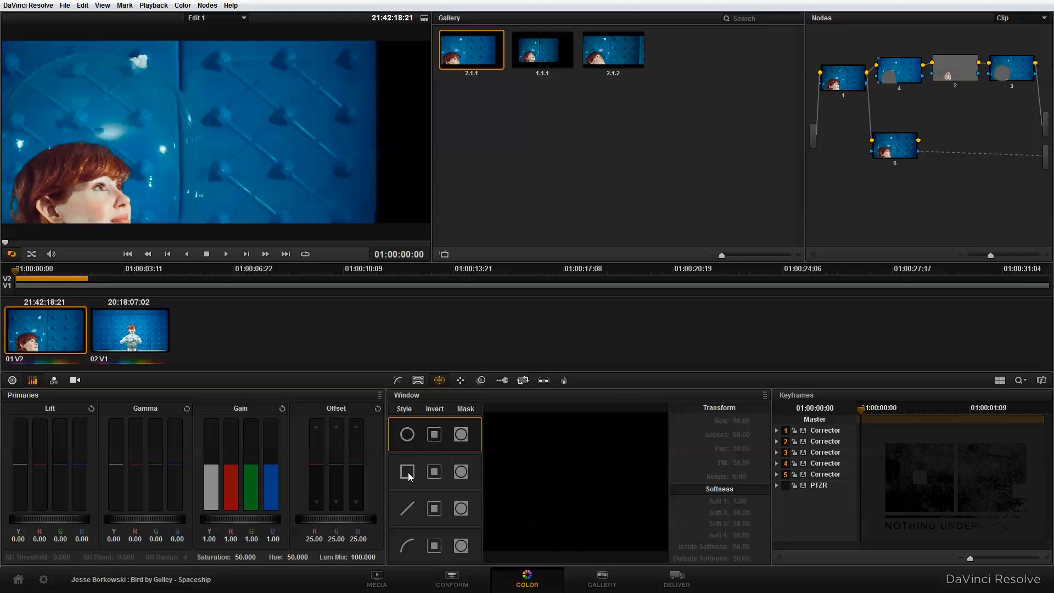
click(406, 470)
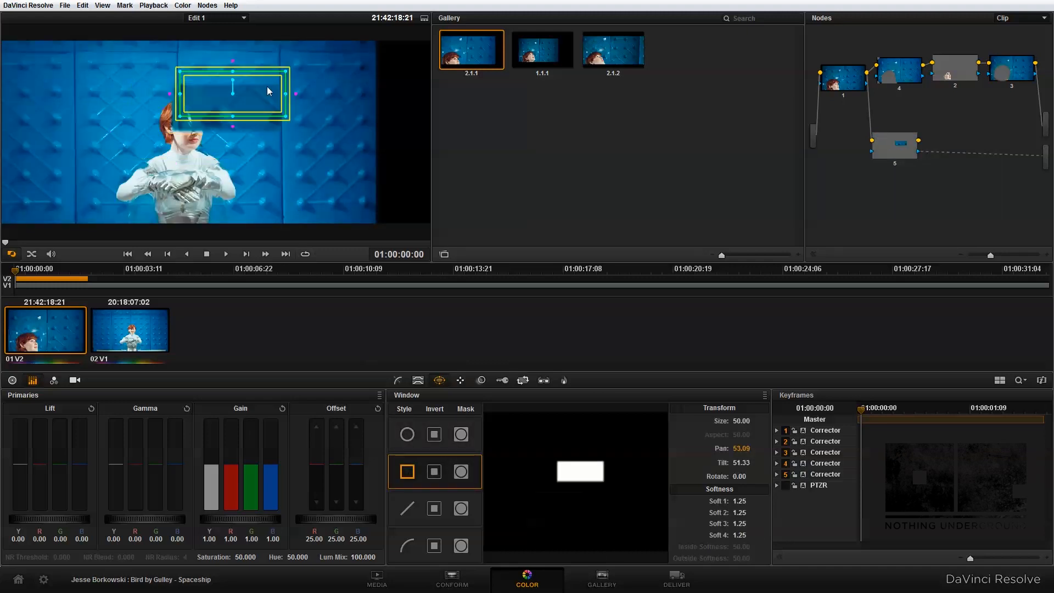
Fit the rectangle as a tall strip over the frame's empty right edge.
drag(233, 92, 218, 179)
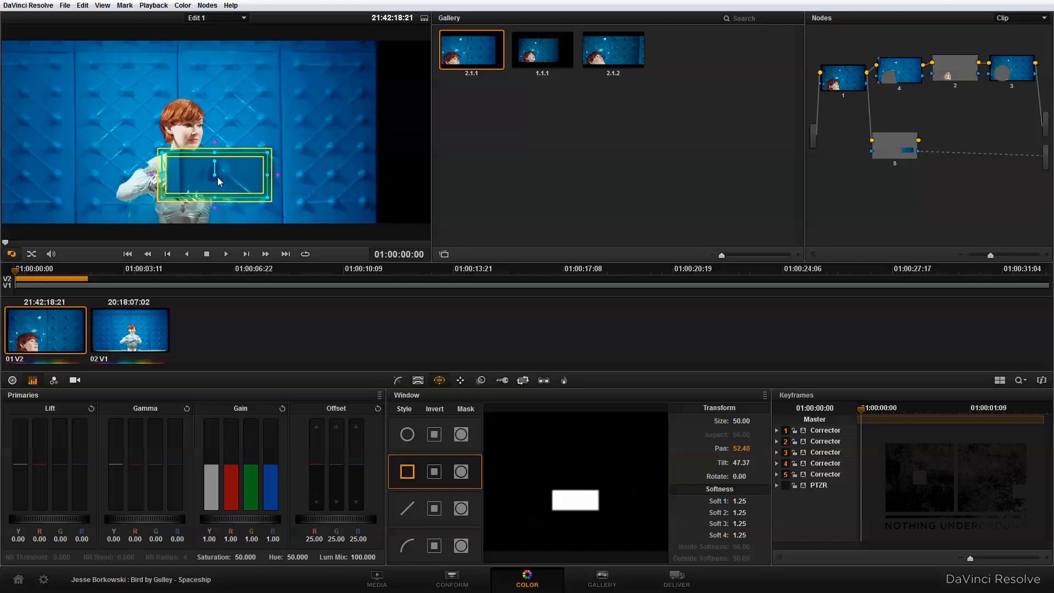
drag(217, 180, 116, 181)
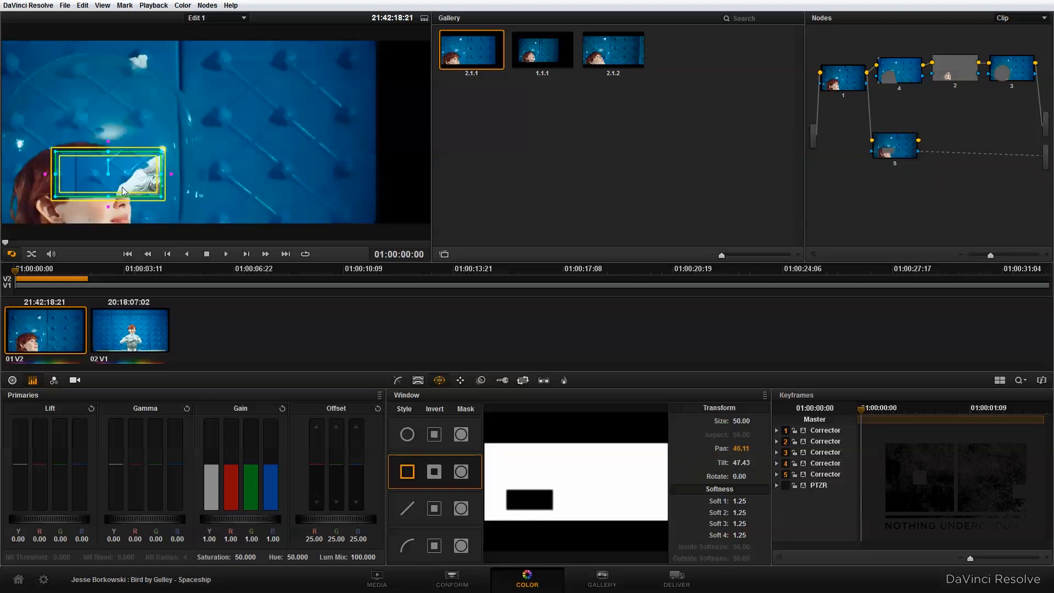
drag(111, 173, 279, 141)
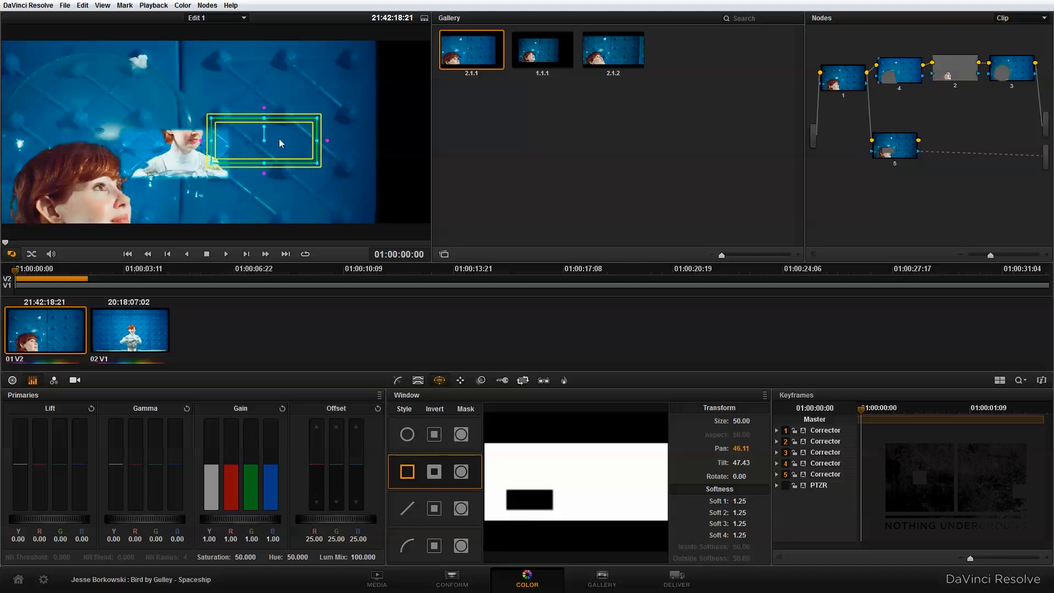
drag(264, 141, 372, 127)
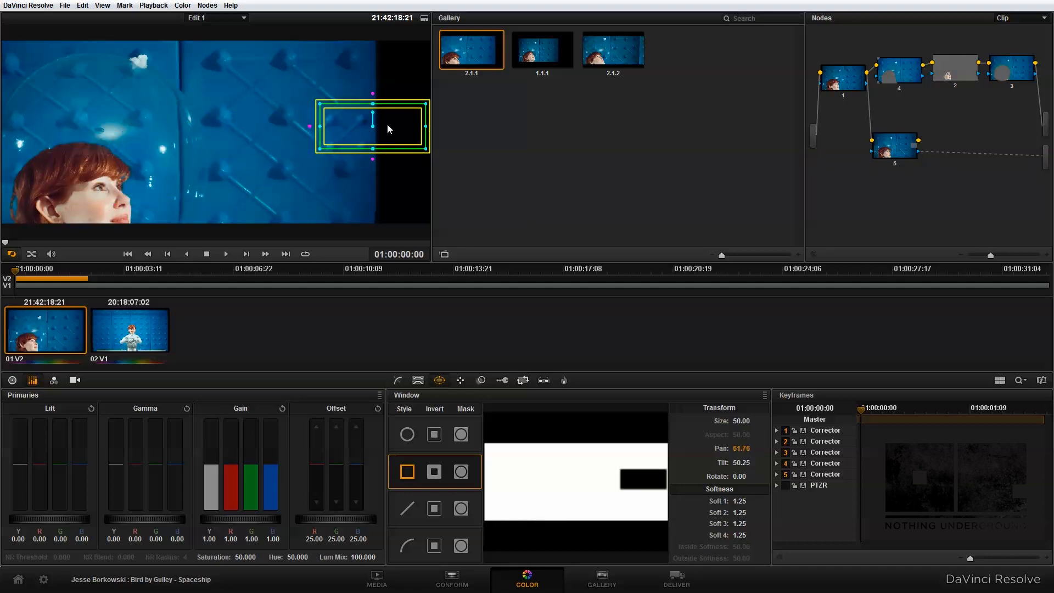
drag(372, 128, 364, 132)
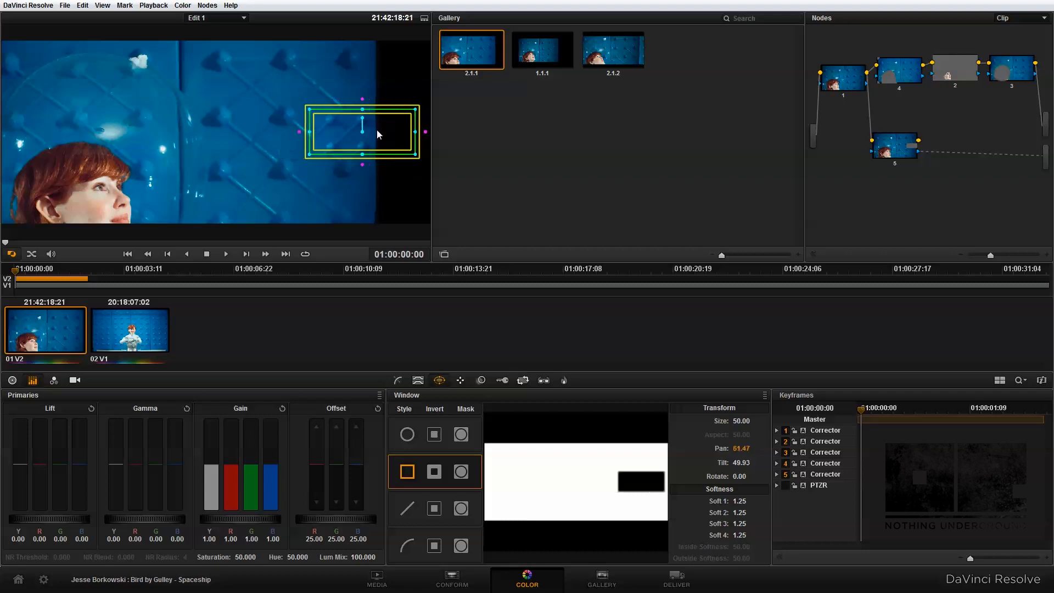
drag(363, 132, 355, 132)
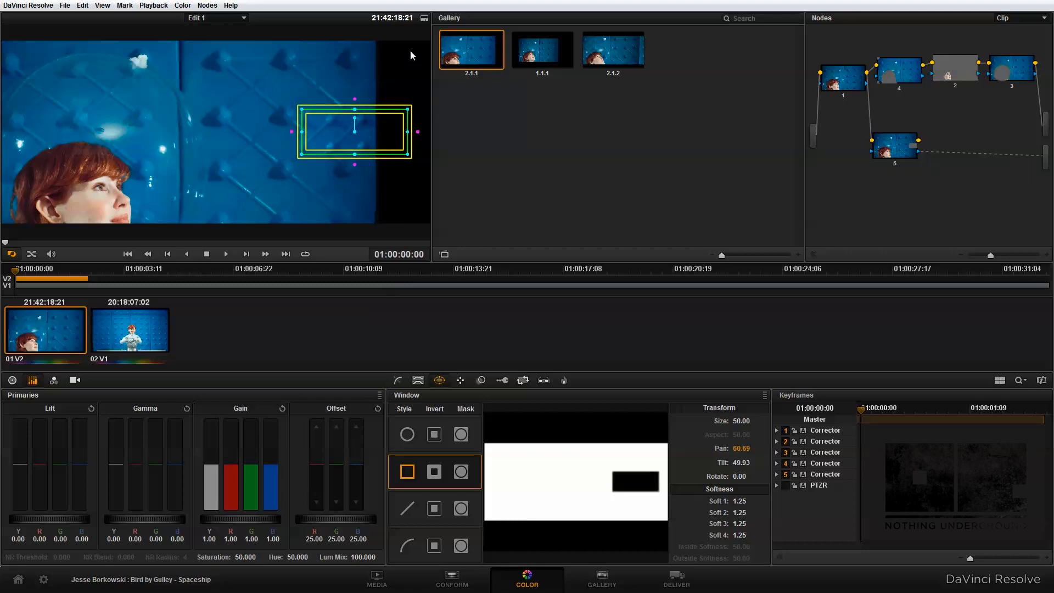
mouse_move(410, 195)
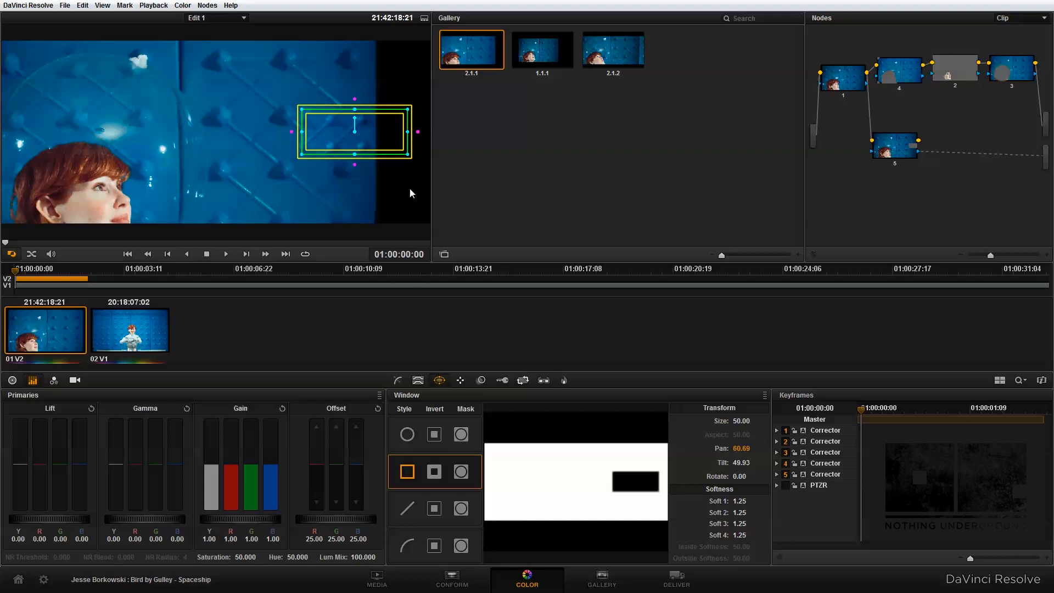
mouse_move(303, 136)
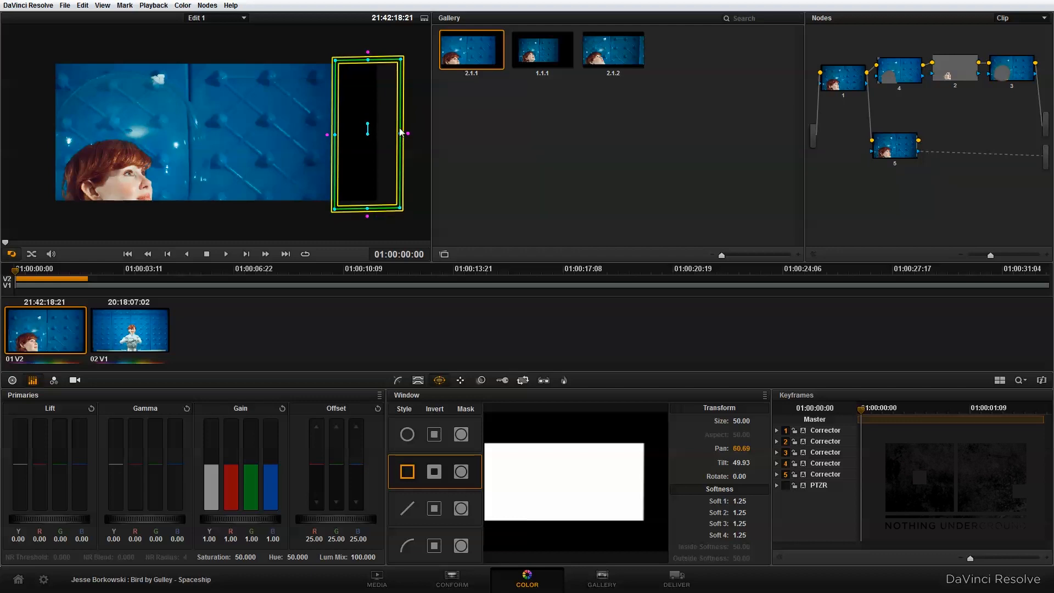
mouse_move(435, 85)
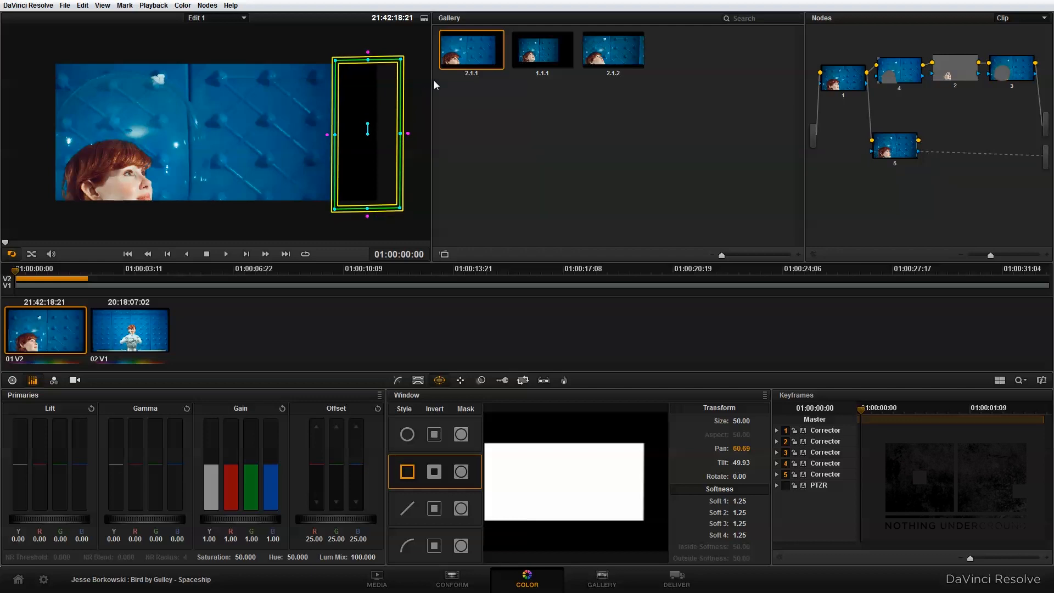
mouse_move(375, 147)
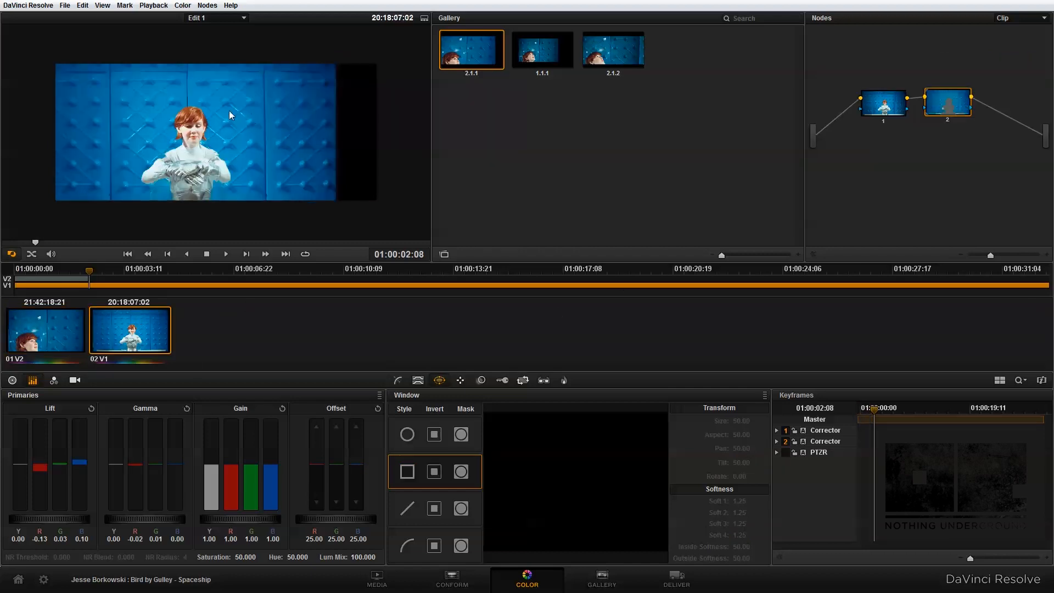
mouse_move(582, 181)
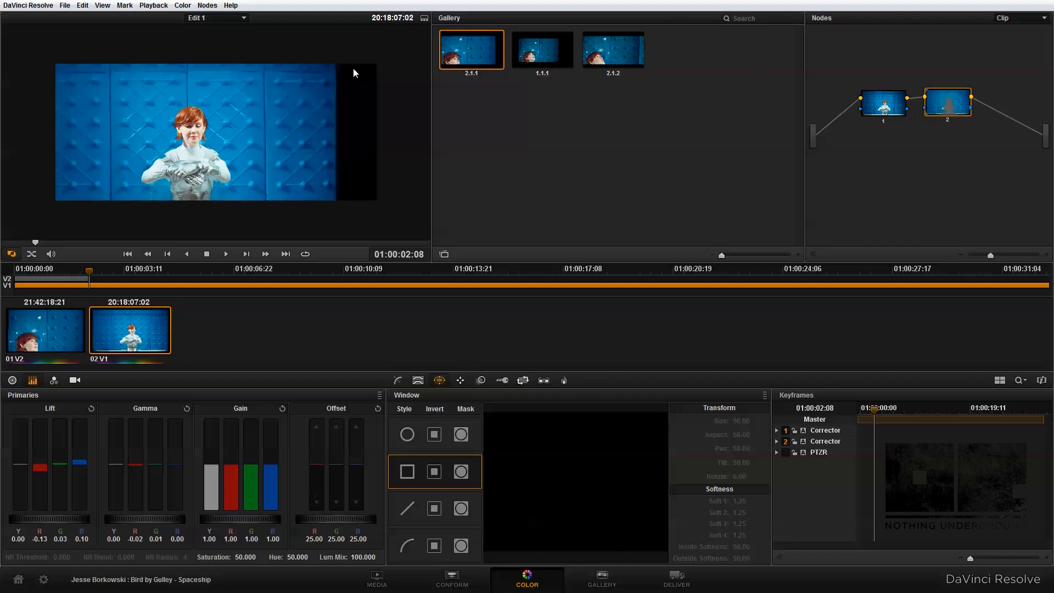
mouse_move(336, 125)
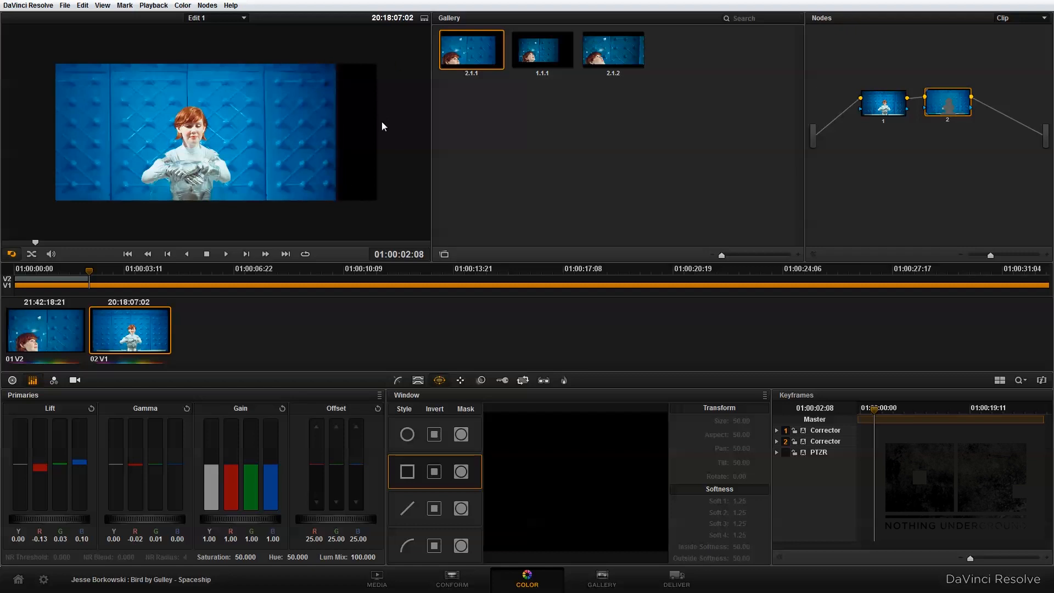
mouse_move(315, 130)
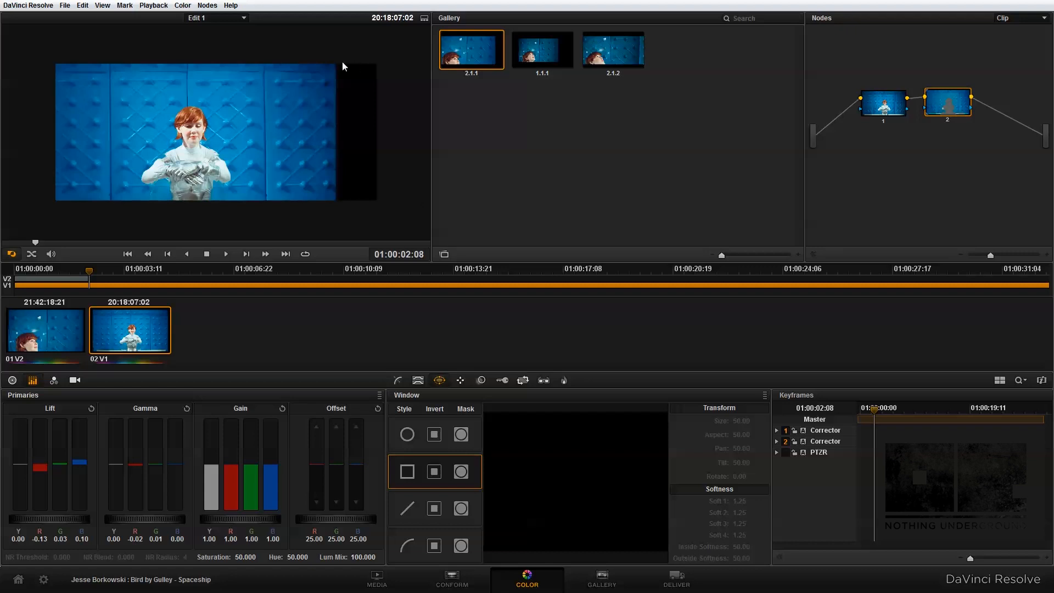
mouse_move(501, 360)
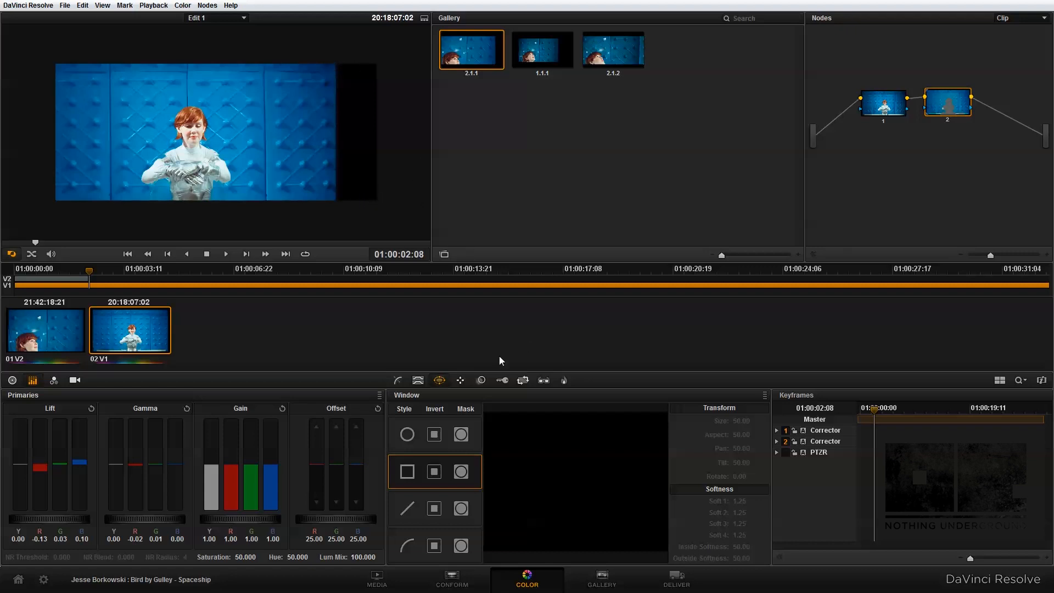
Bring up the wide shot's Input Sizing with its Pan, Tilt and Zoom values.
click(522, 380)
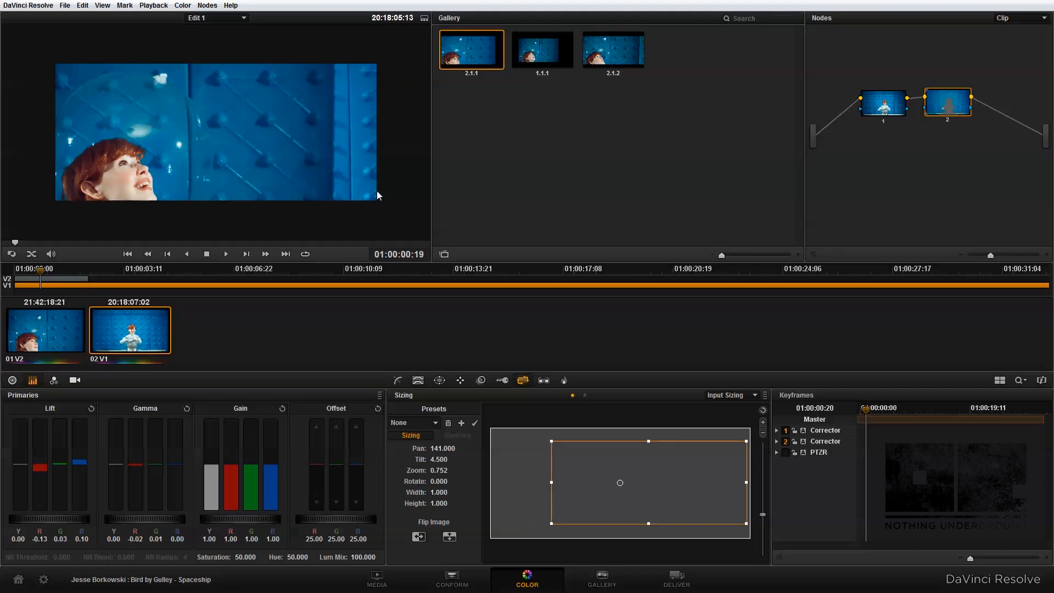
mouse_move(448, 438)
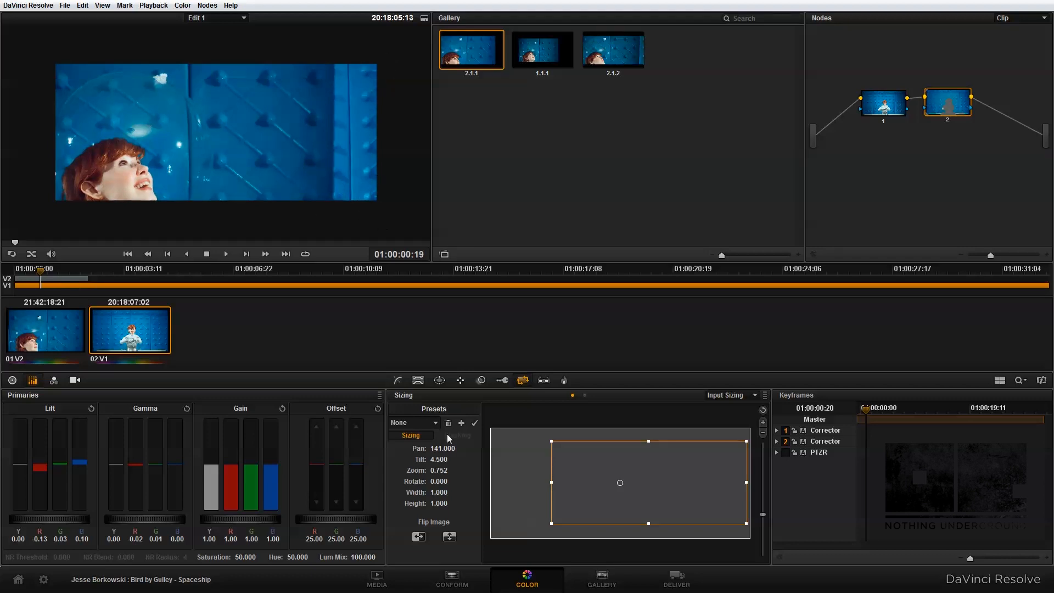
click(452, 578)
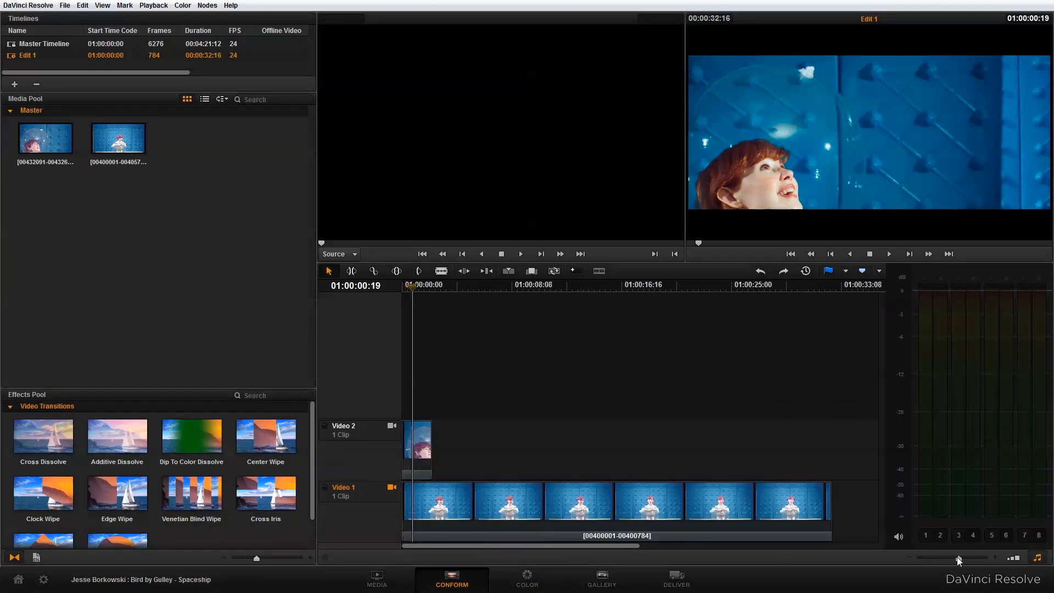
click(508, 502)
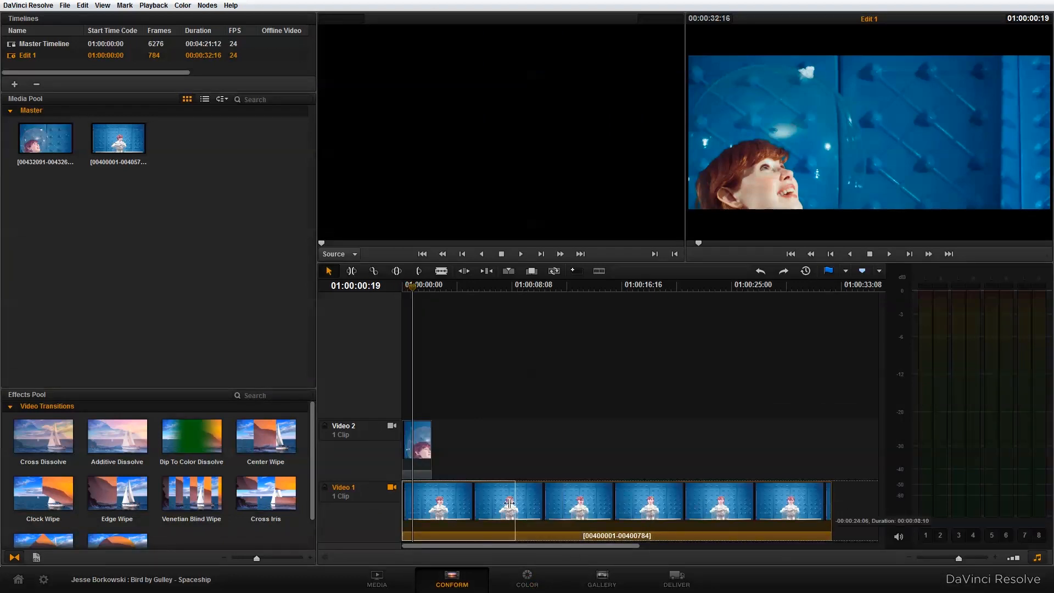
click(430, 501)
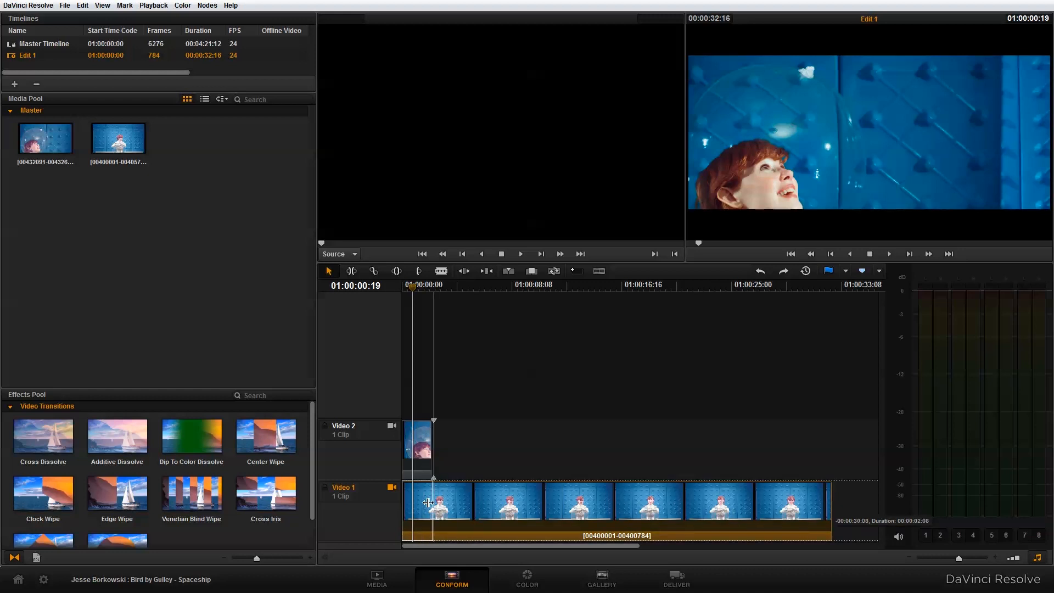
click(526, 579)
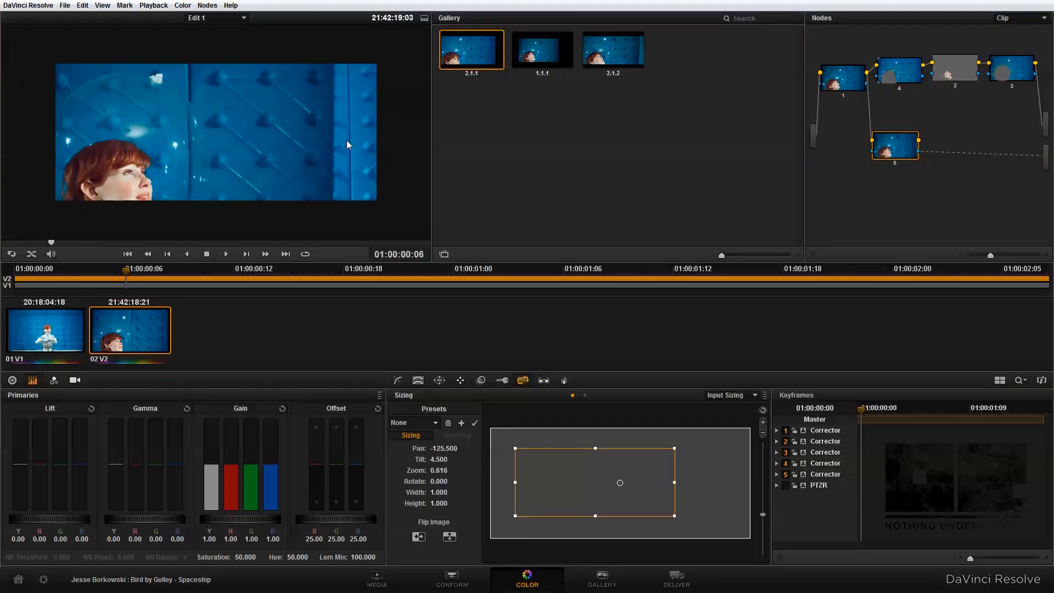
mouse_move(389, 185)
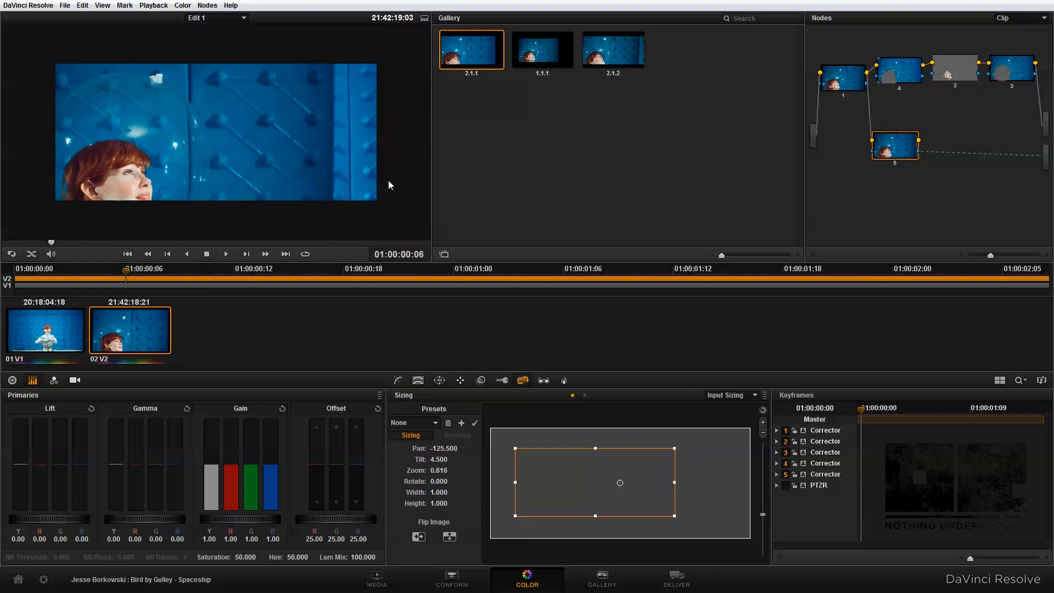
mouse_move(330, 176)
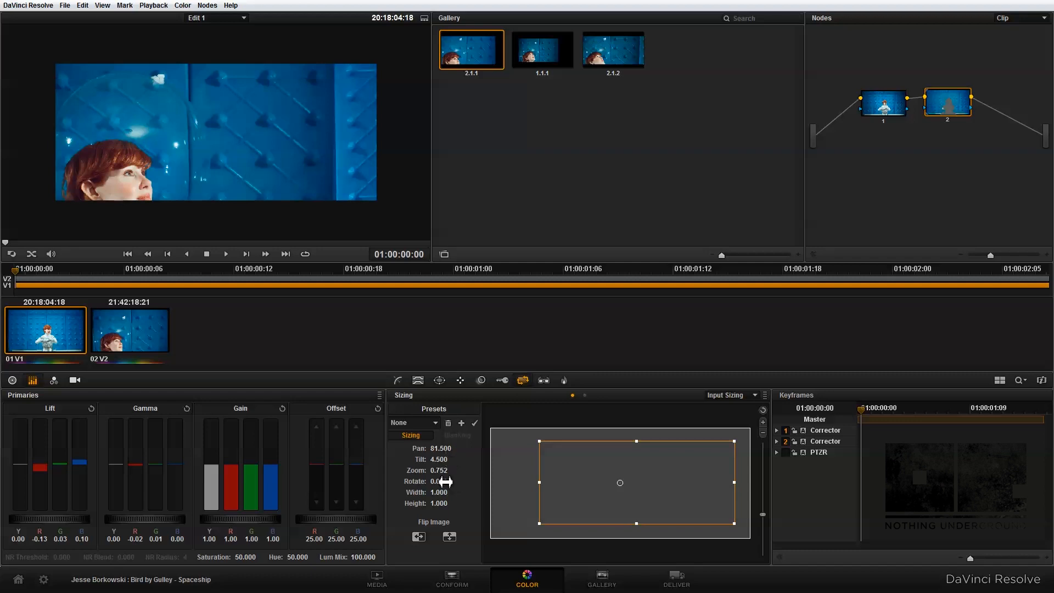
Set clip 01 sizing to about Pan -105.5, Tilt 16, Zoom 1.508, Rotate 1.1.
drag(438, 469, 456, 470)
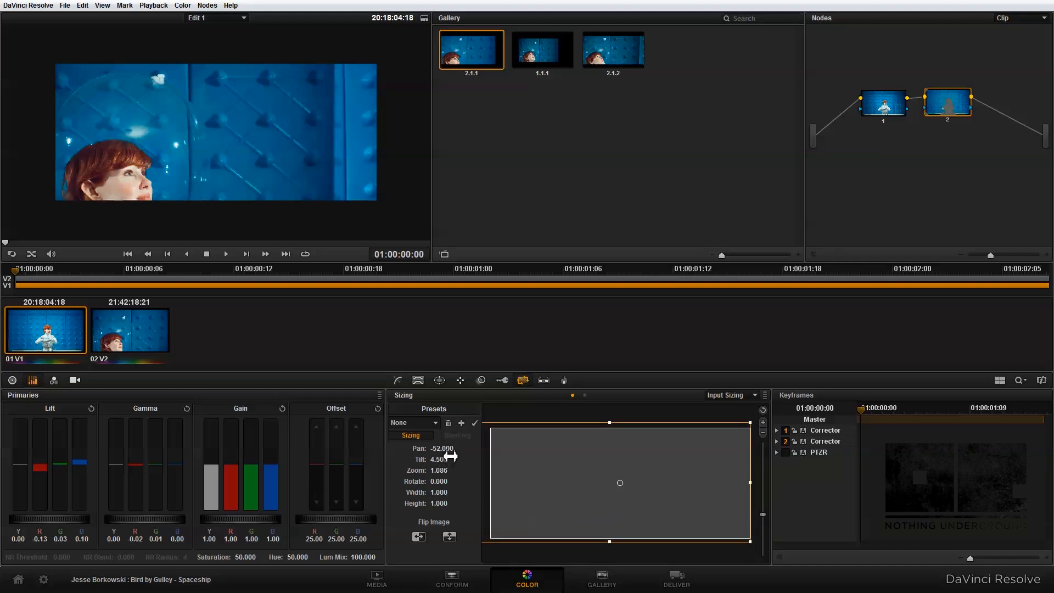
drag(443, 448, 431, 448)
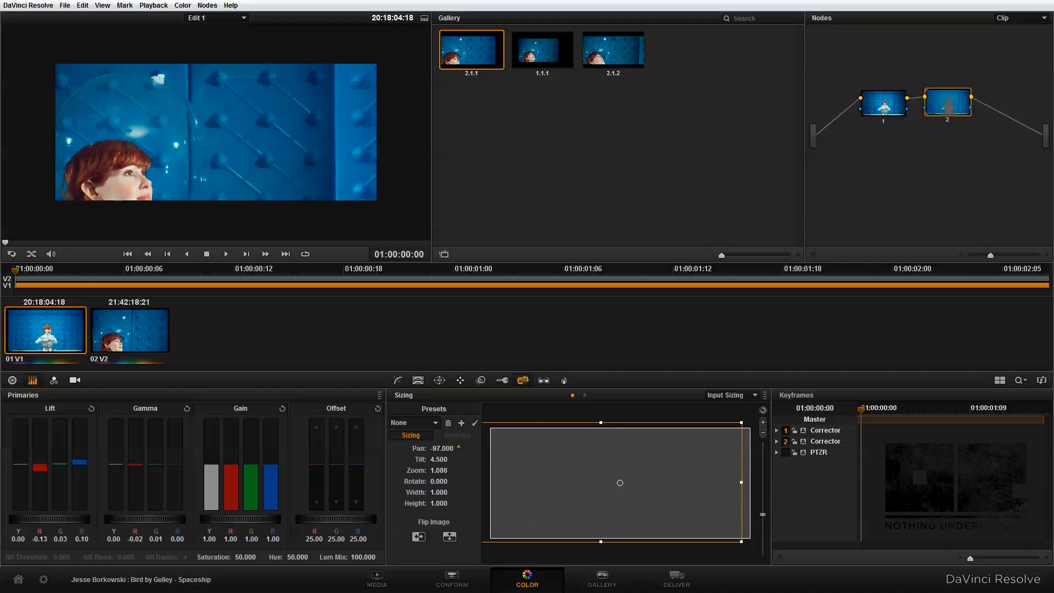
drag(740, 483, 740, 483)
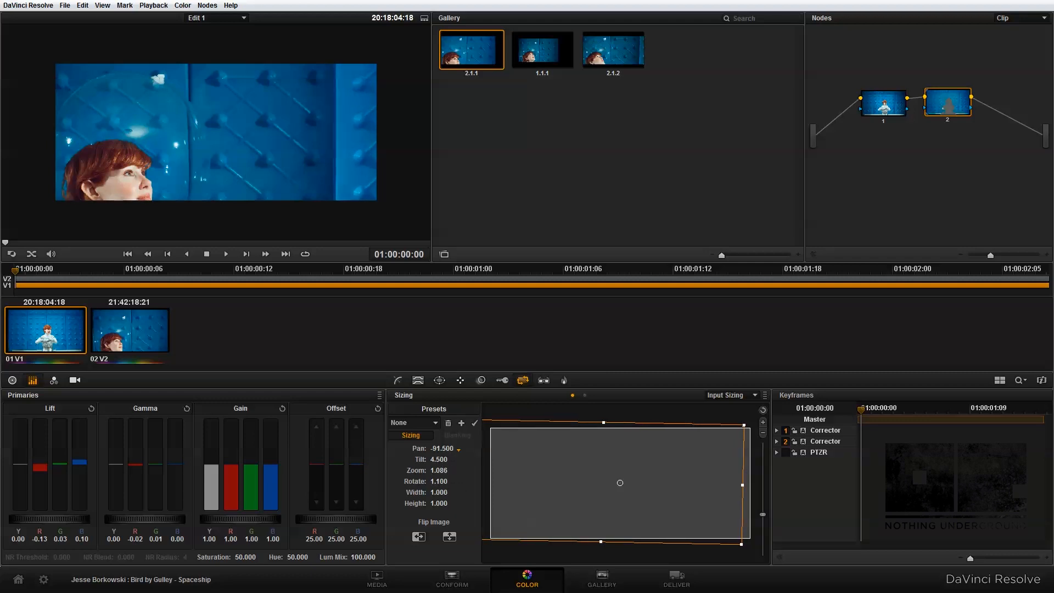
mouse_move(456, 450)
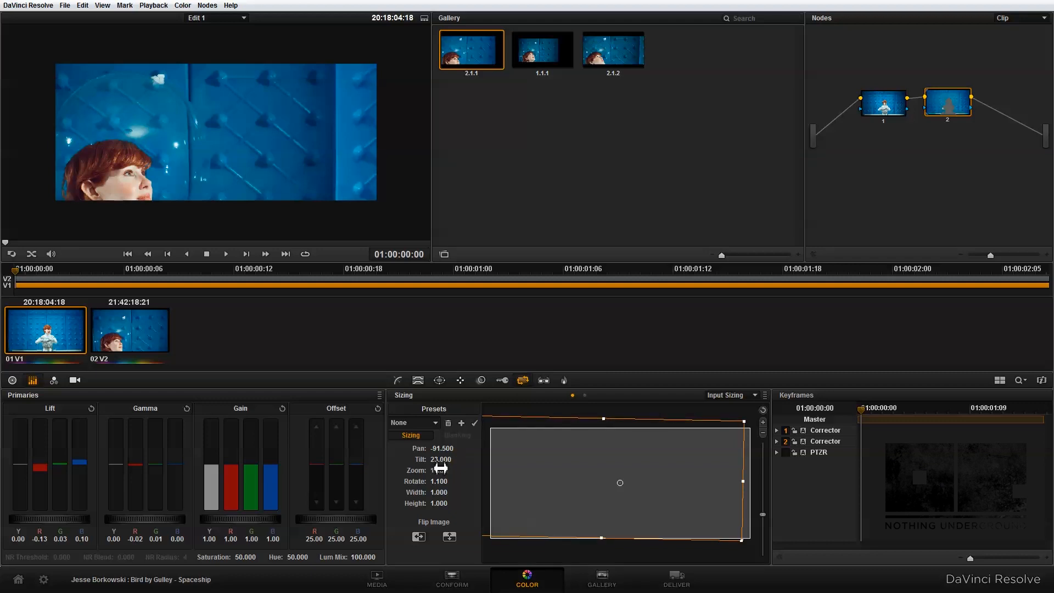
drag(438, 468, 443, 463)
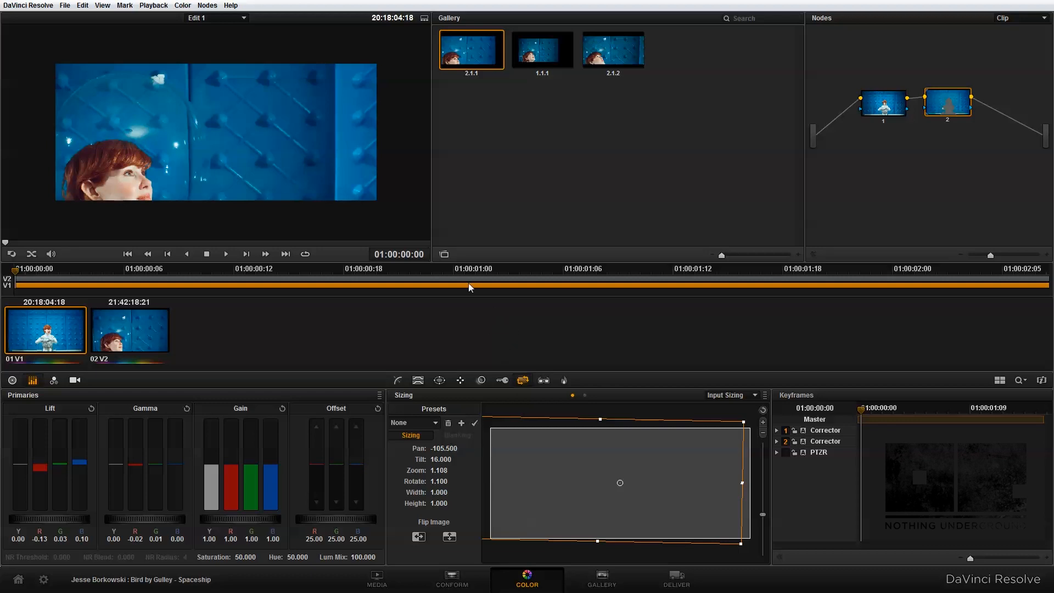
mouse_move(398, 163)
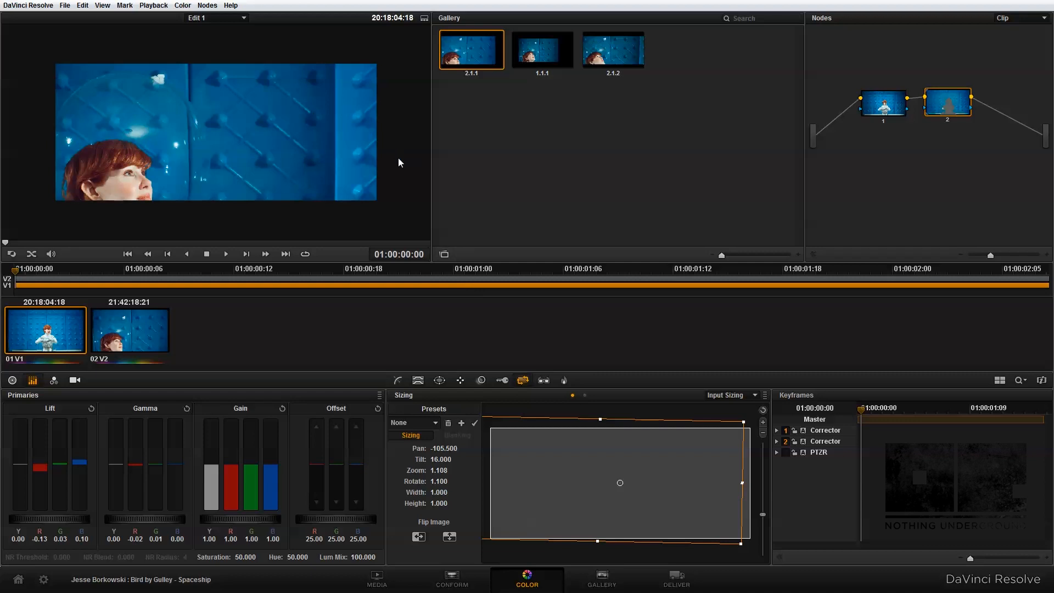
mouse_move(368, 91)
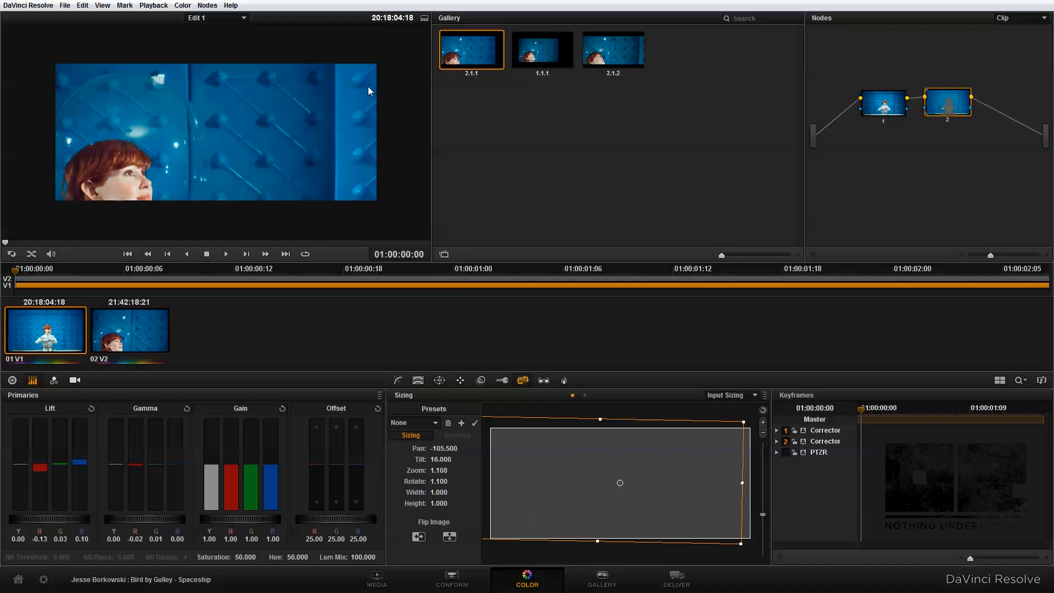
mouse_move(884, 112)
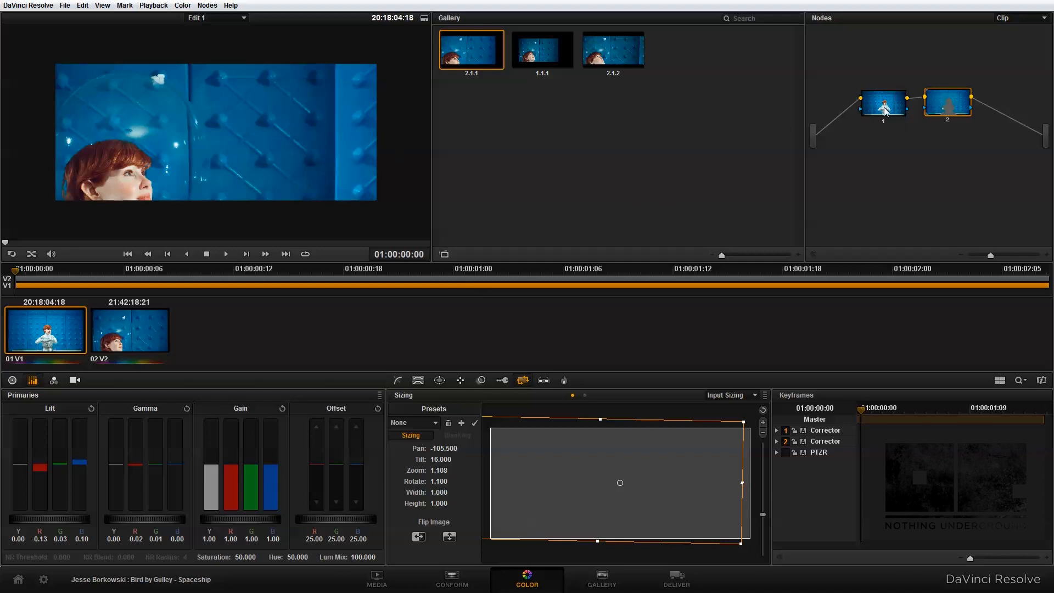
mouse_move(883, 108)
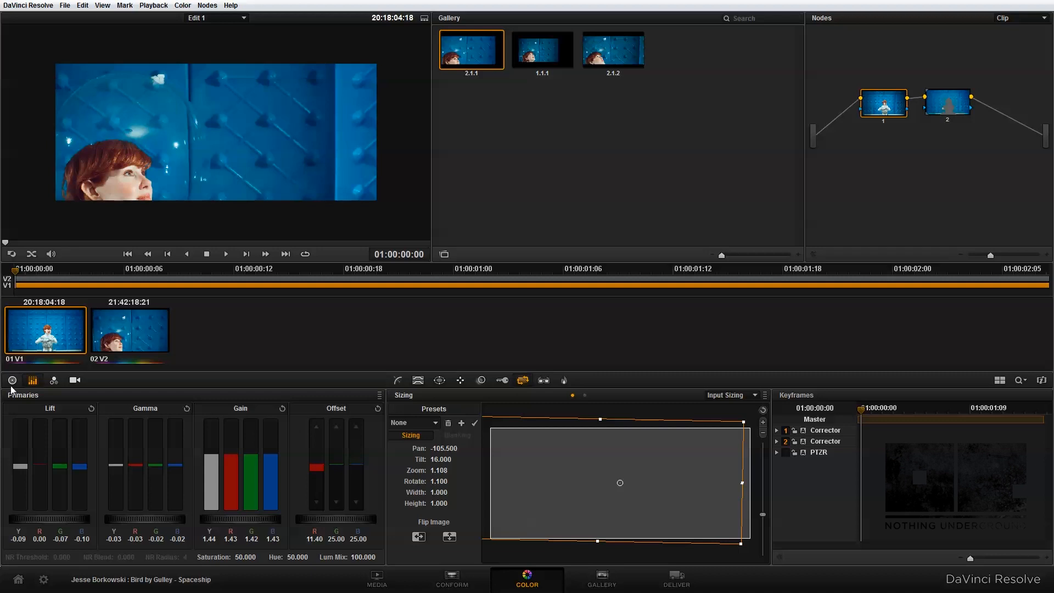
Show Primaries as Color Wheels and lower the first clip's gain to about 1.20.
click(11, 380)
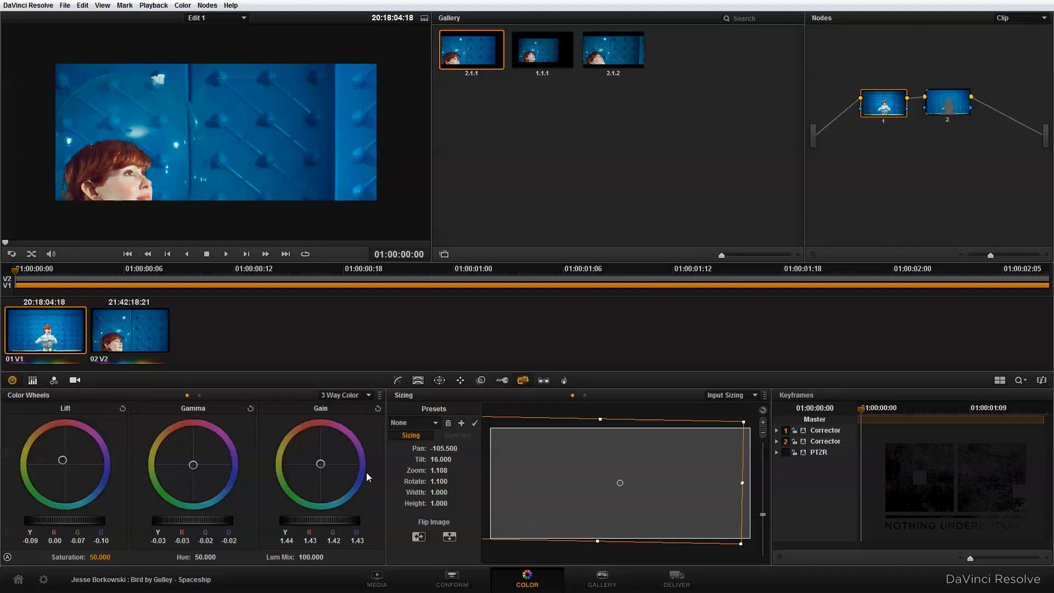
mouse_move(351, 523)
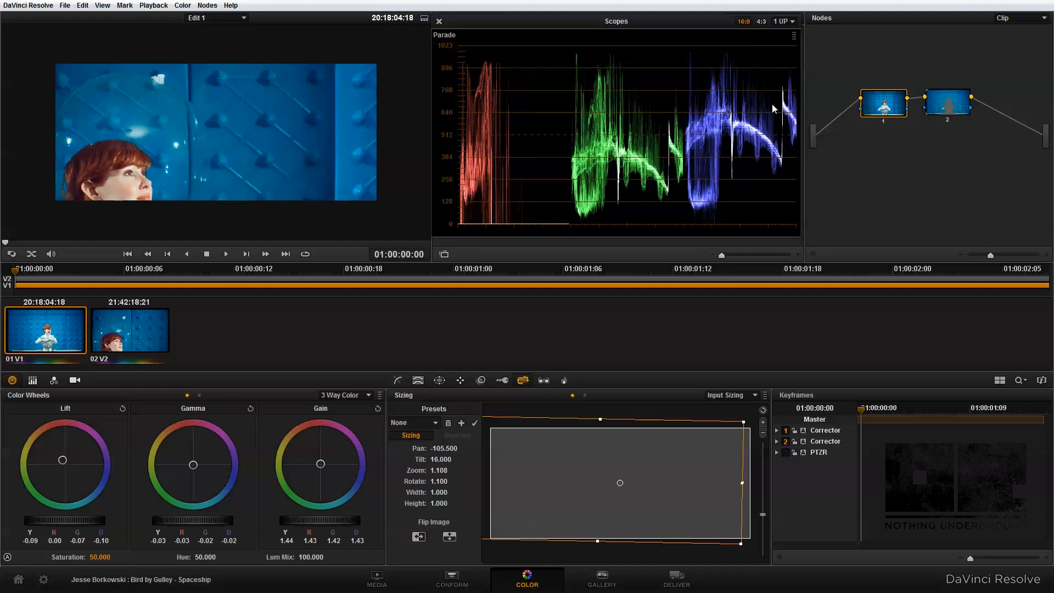
mouse_move(690, 146)
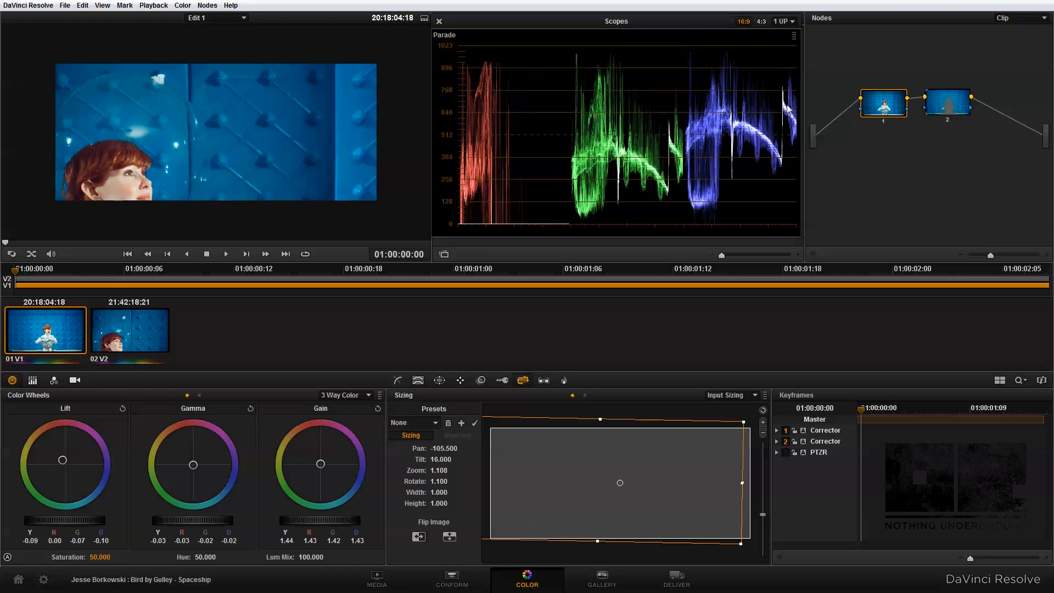
mouse_move(793, 122)
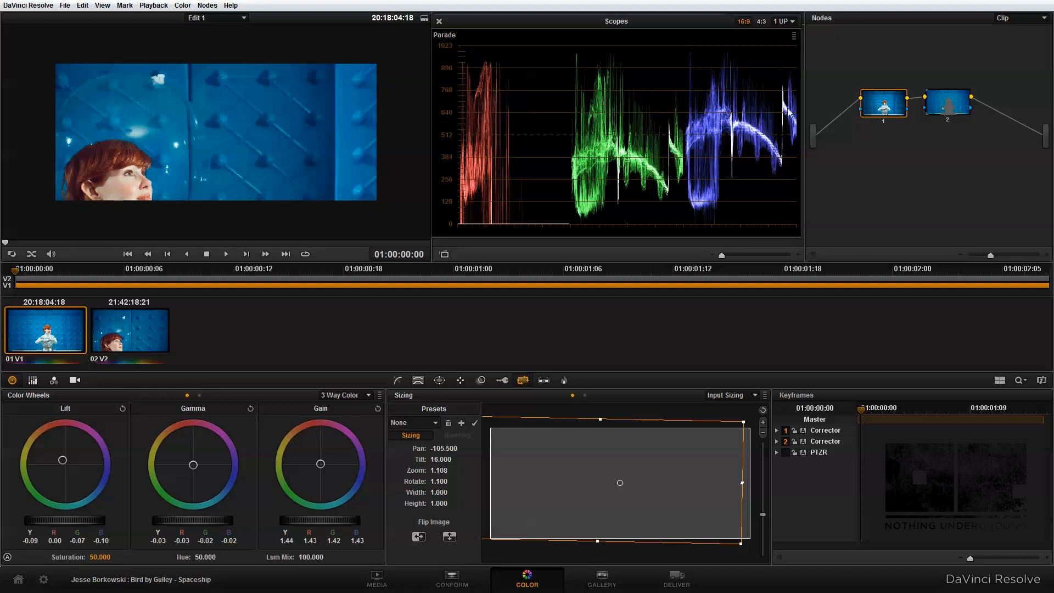
mouse_move(776, 118)
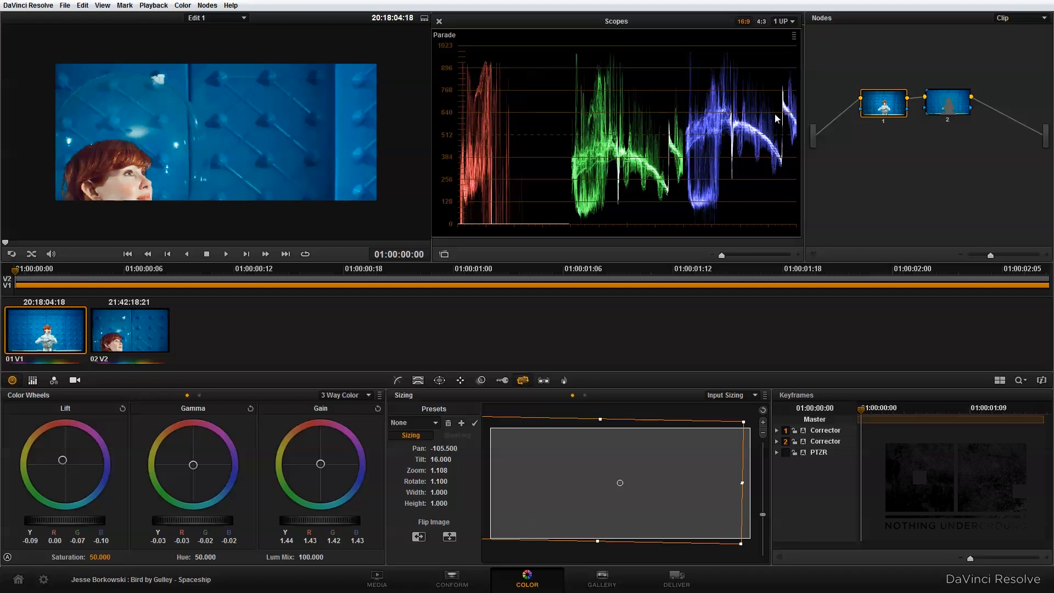
mouse_move(360, 172)
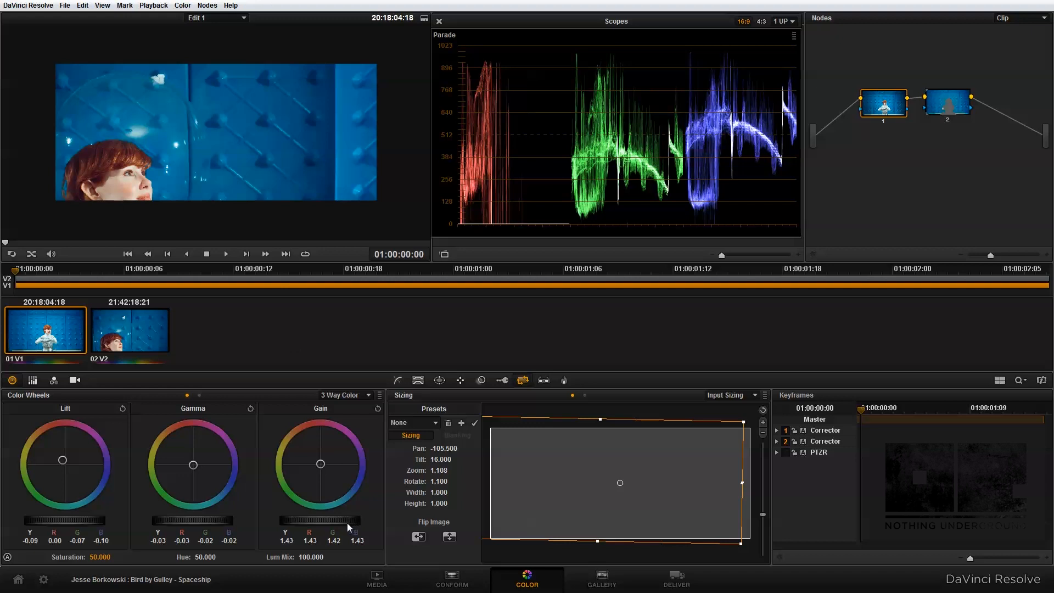
drag(348, 520, 294, 520)
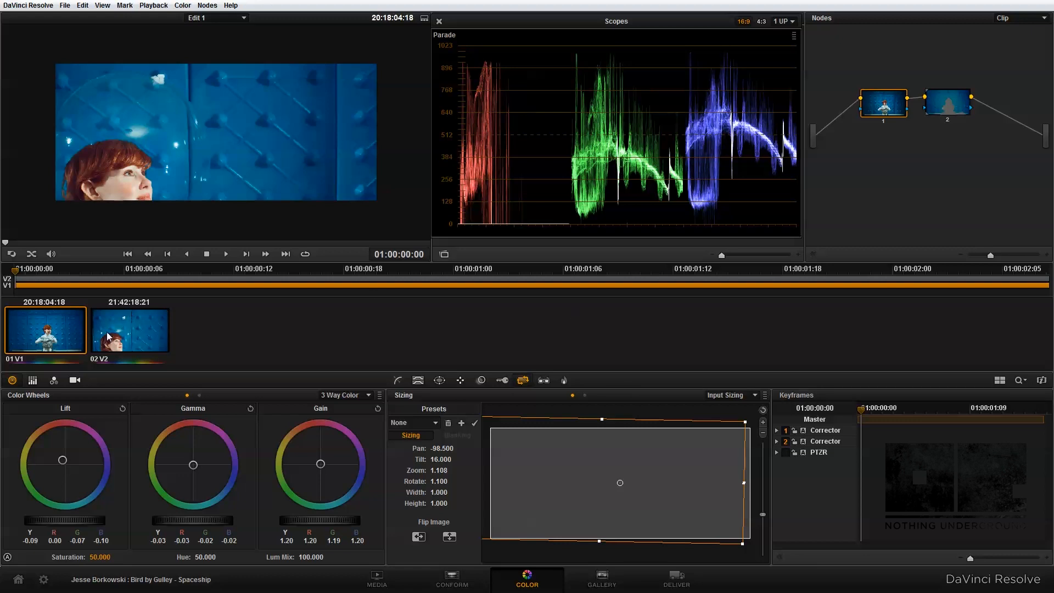
Select clip 02 and show its power window shape controls.
click(130, 329)
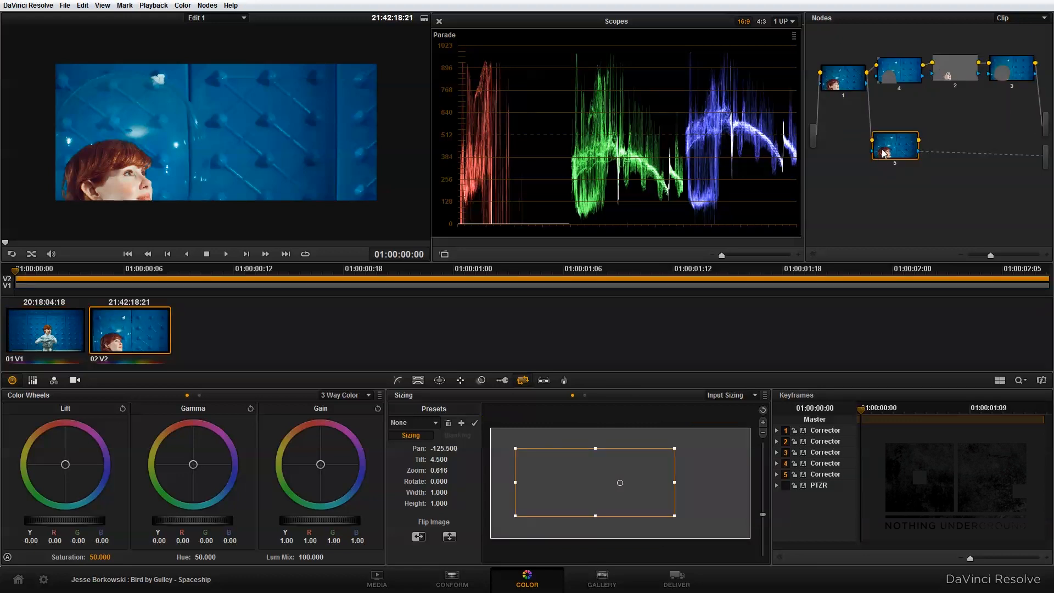
mouse_move(888, 143)
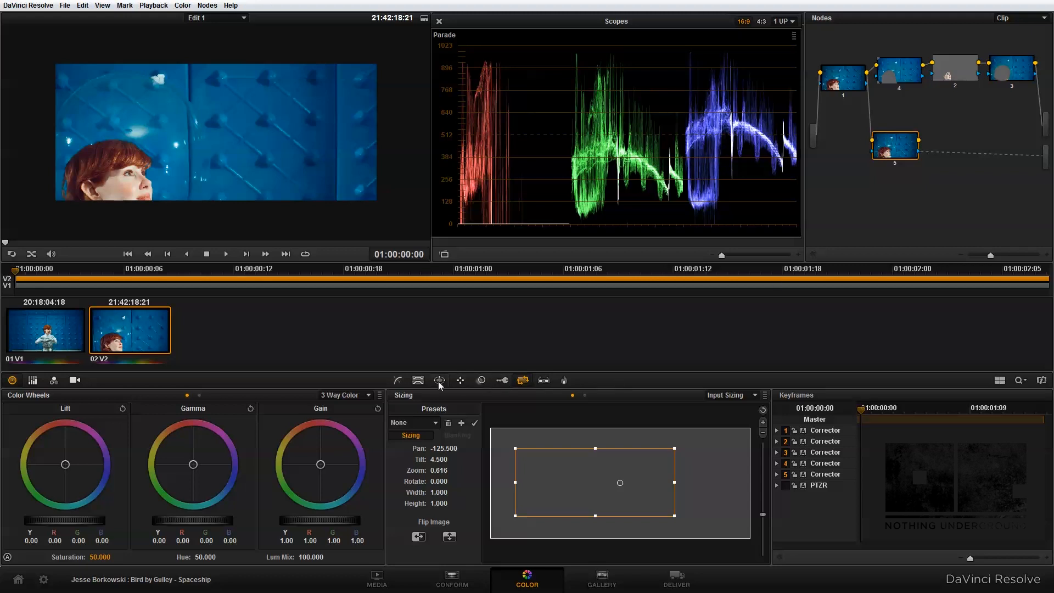
click(439, 379)
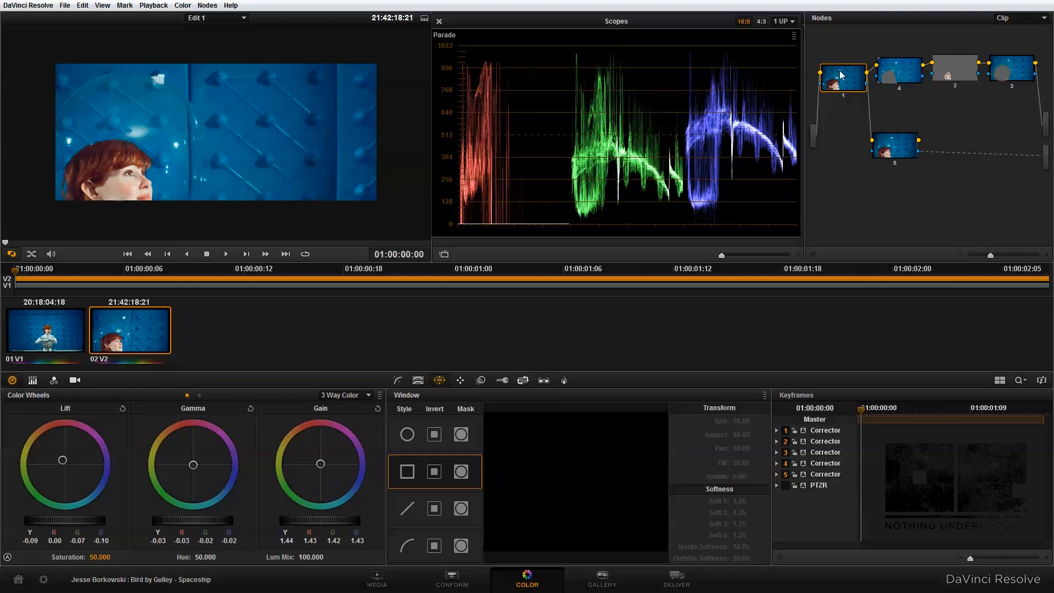
mouse_move(899, 145)
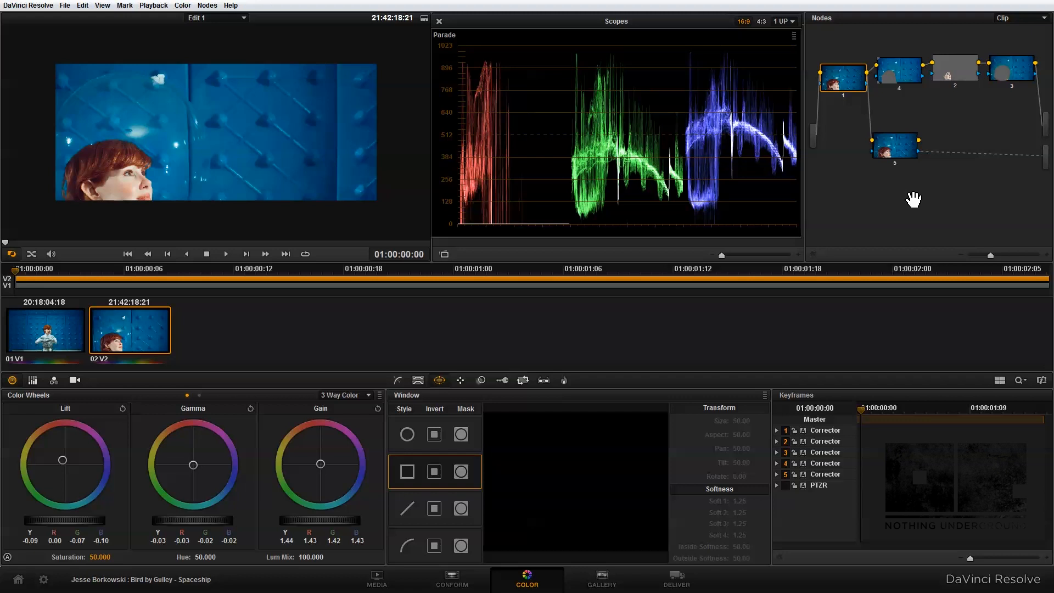
mouse_move(919, 200)
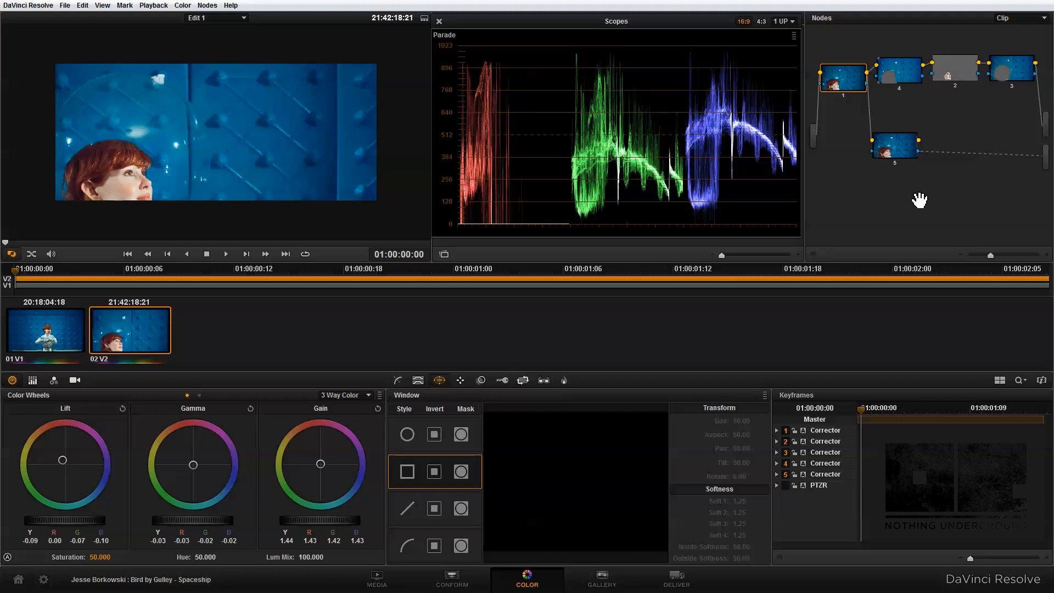